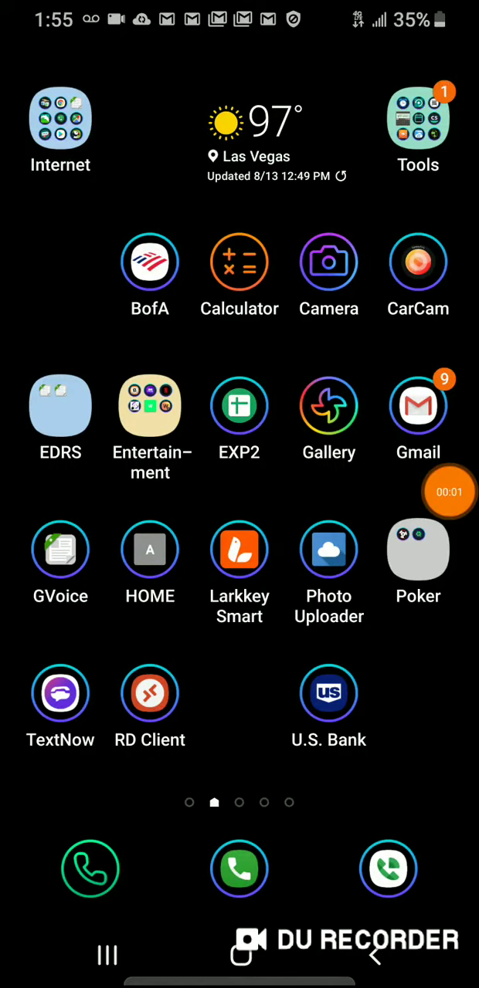
# Bring up the Handcent Next SMS store listing in Google Play, showing it installed.
pyautogui.click(61, 117)
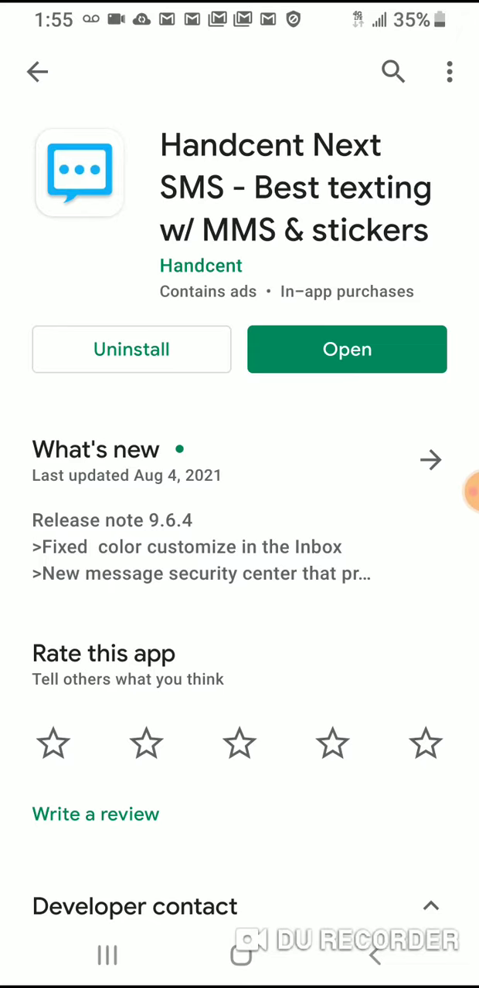
# Launch Handcent Next SMS and open the second inbox conversation twice, crashing the app.
pyautogui.click(345, 349)
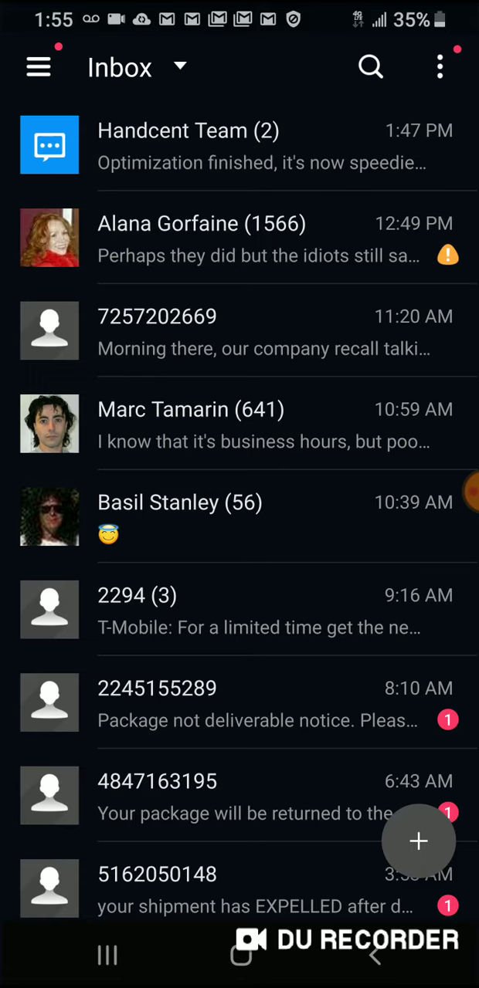
pyautogui.click(239, 237)
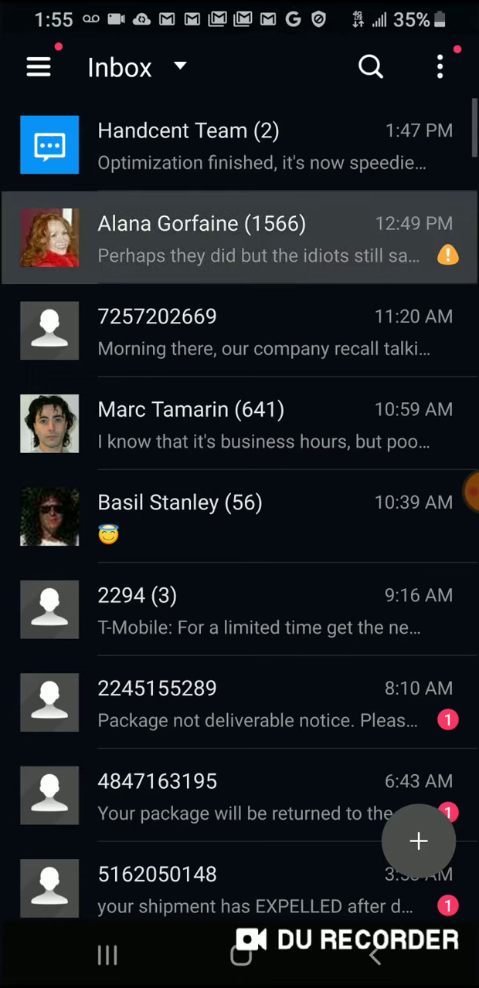
pyautogui.click(239, 238)
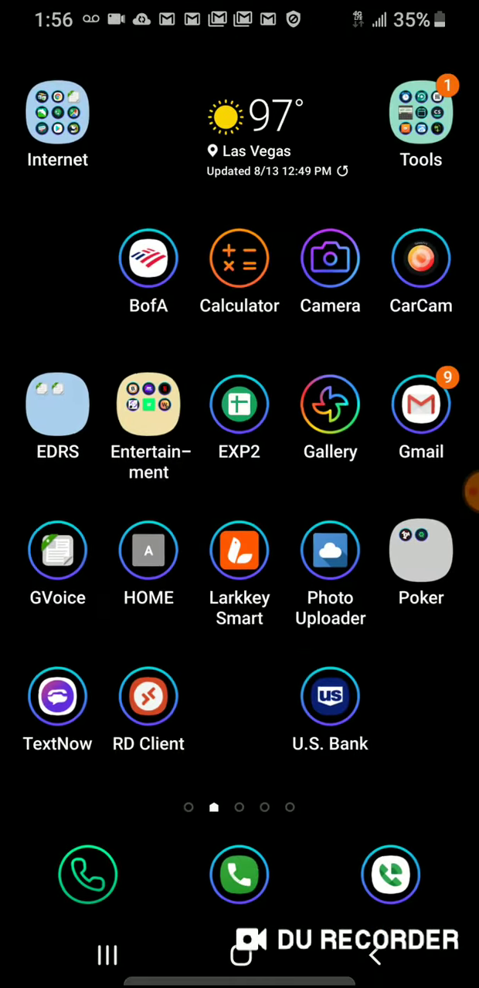
# Open the Tools app group on the home screen and swipe to its second page.
pyautogui.click(420, 112)
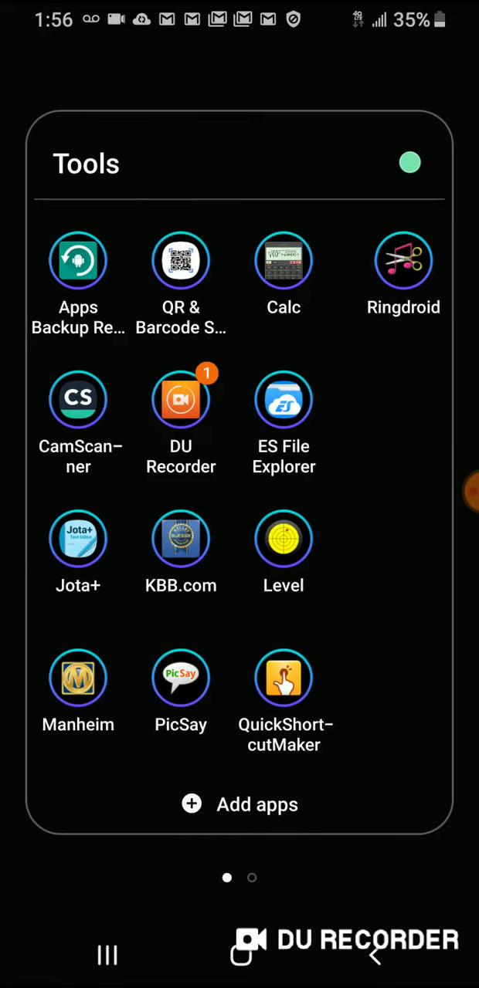
pyautogui.hscroll(-3)
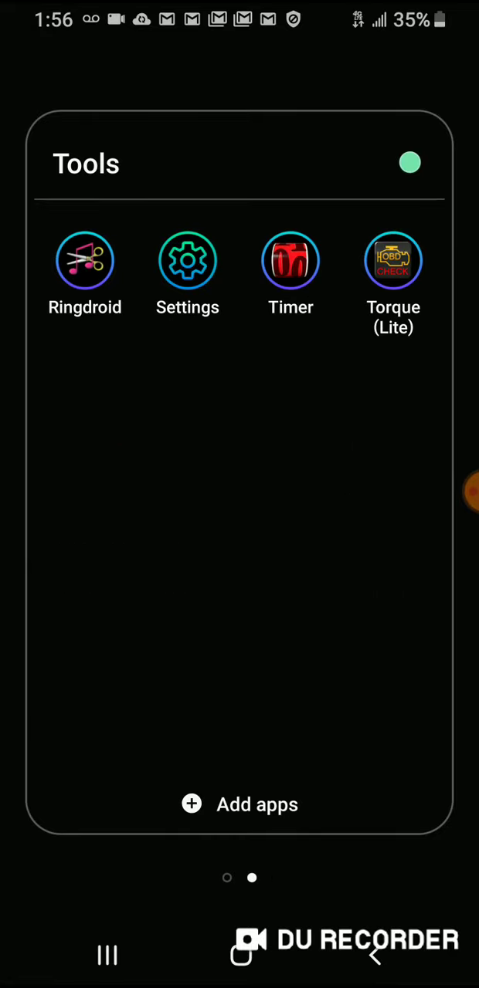
# Open Settings and navigate to About phone's Software information page.
pyautogui.click(186, 260)
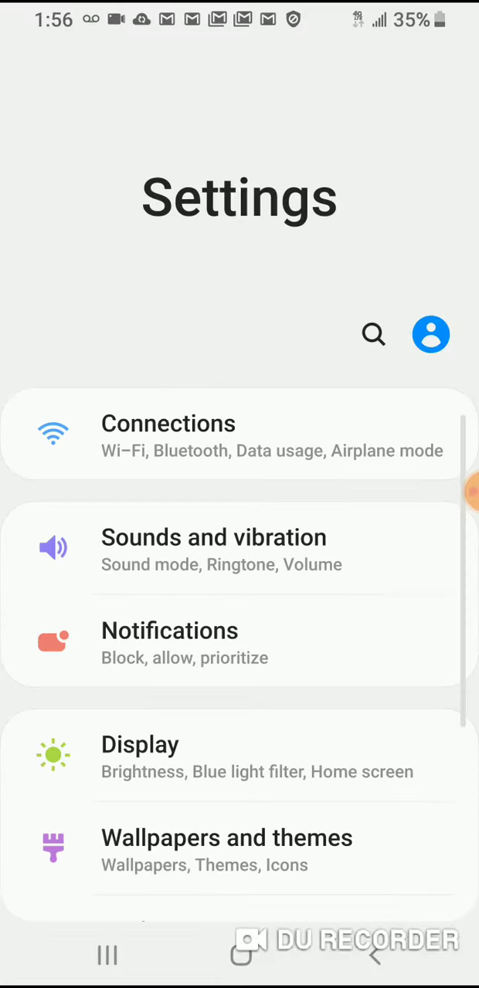
pyautogui.scroll(-3)
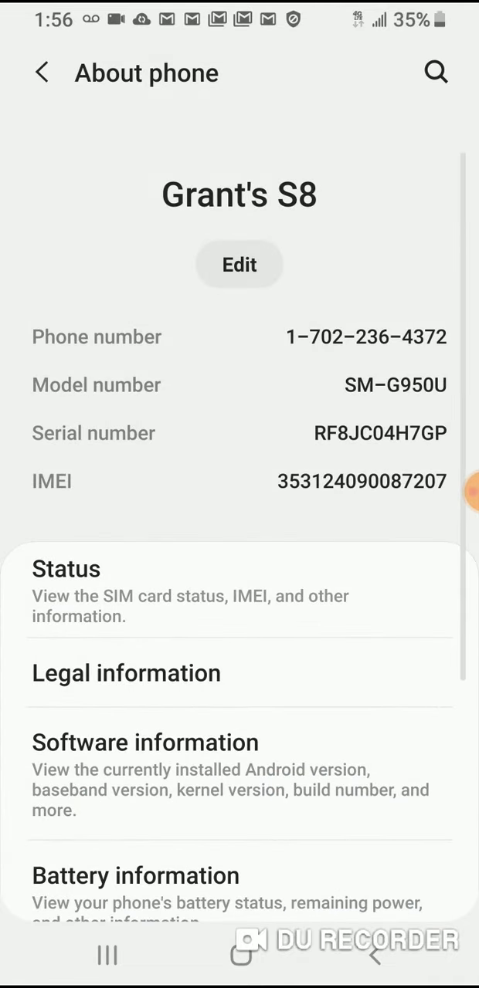
pyautogui.scroll(-3)
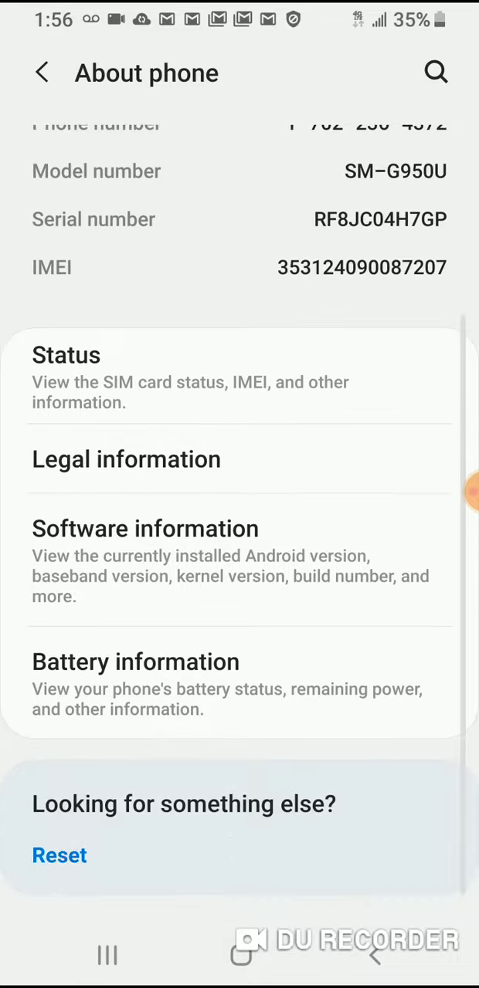
pyautogui.click(145, 528)
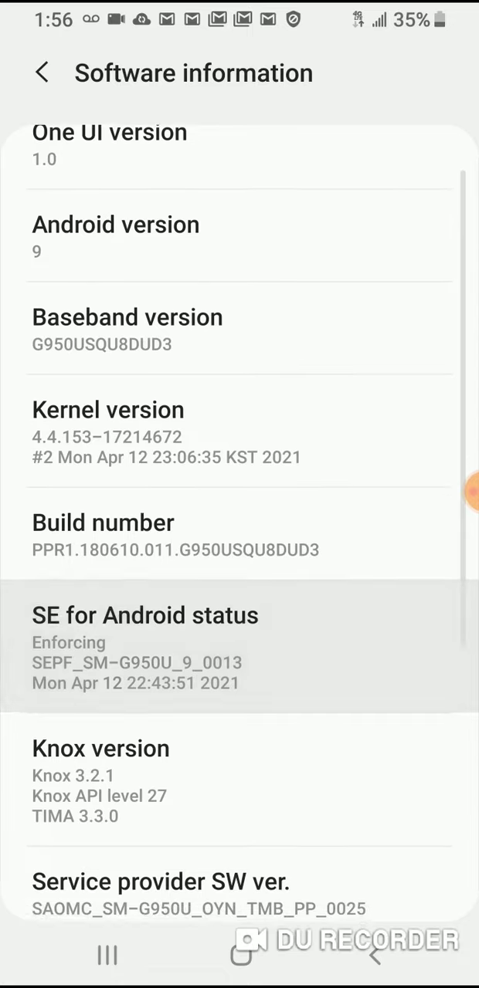
# Scroll the Software information page down to the Android security patch level.
pyautogui.scroll(-3)
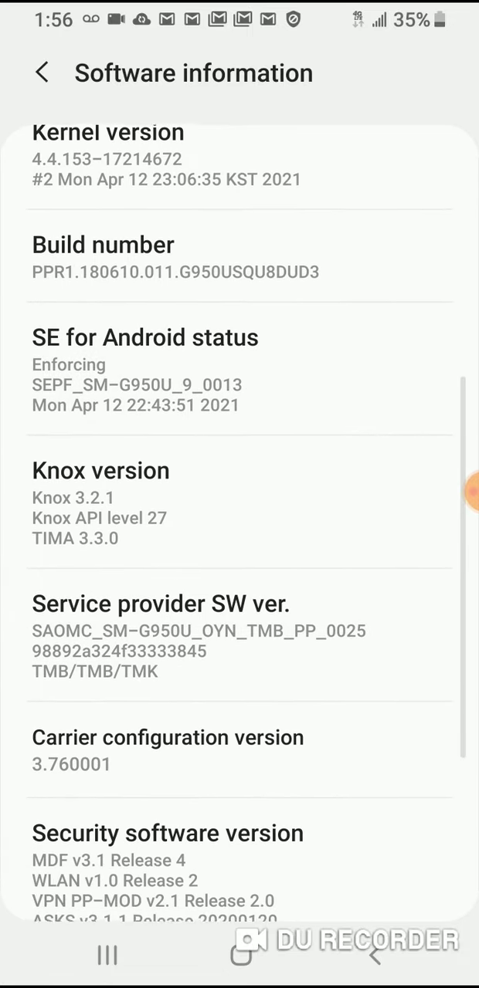
pyautogui.scroll(-3)
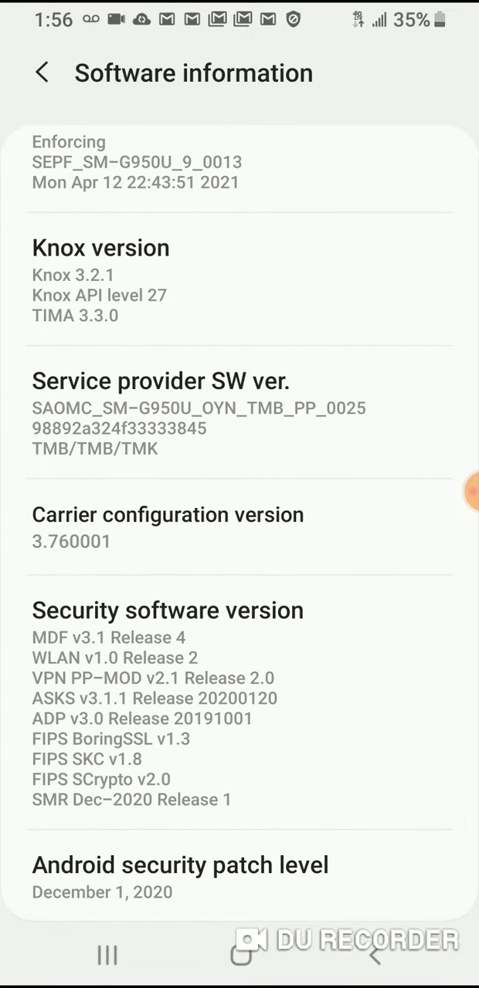